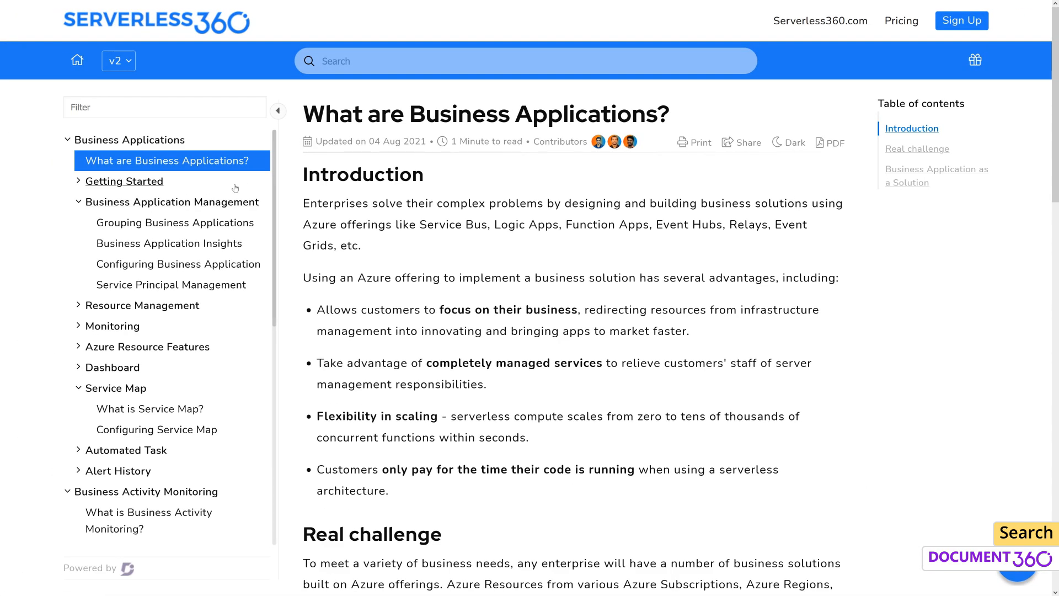
# Search the knowledge base for 'dashboard' and open the Resource Dashboards article.
pyautogui.scroll(-3)
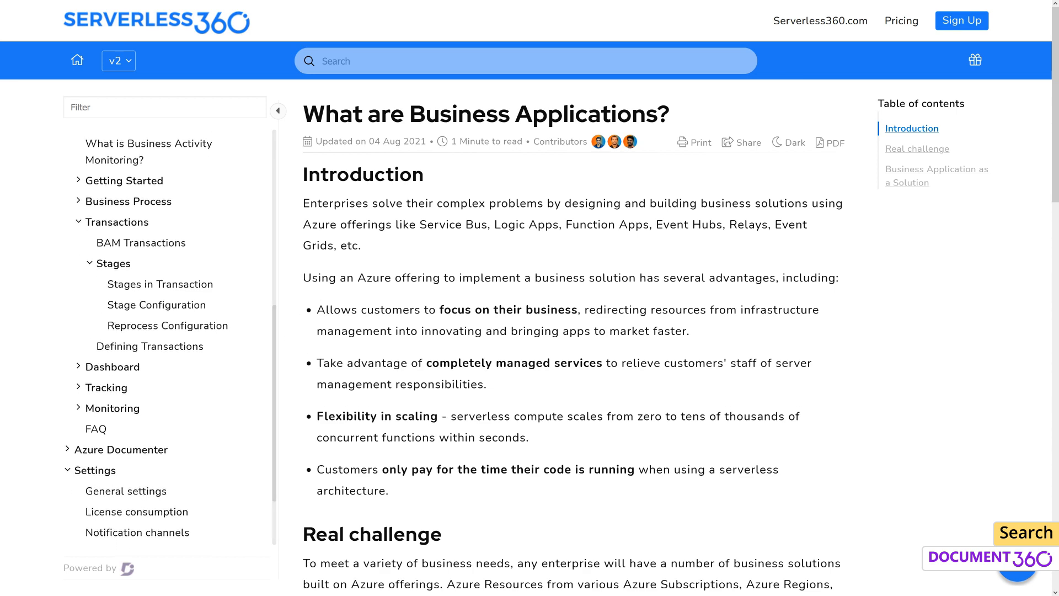
pyautogui.write('dashboard')
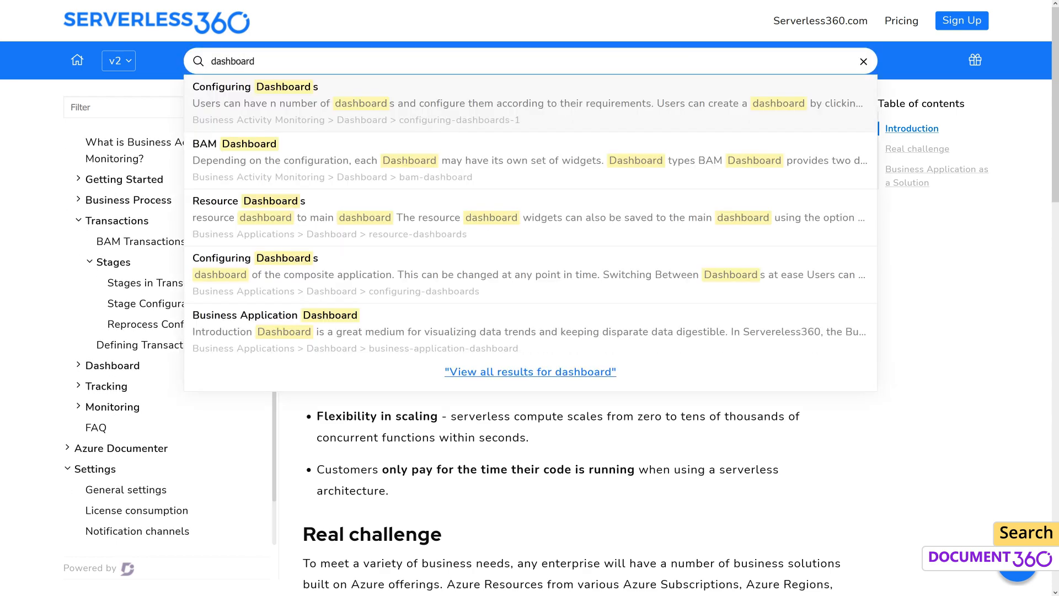
pyautogui.click(261, 218)
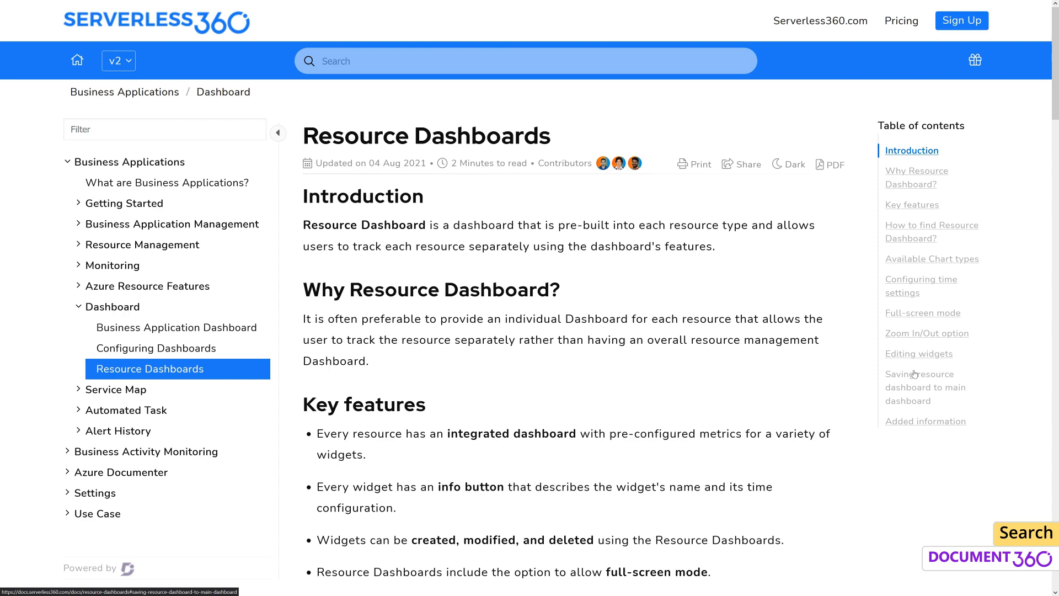
pyautogui.moveTo(870, 392)
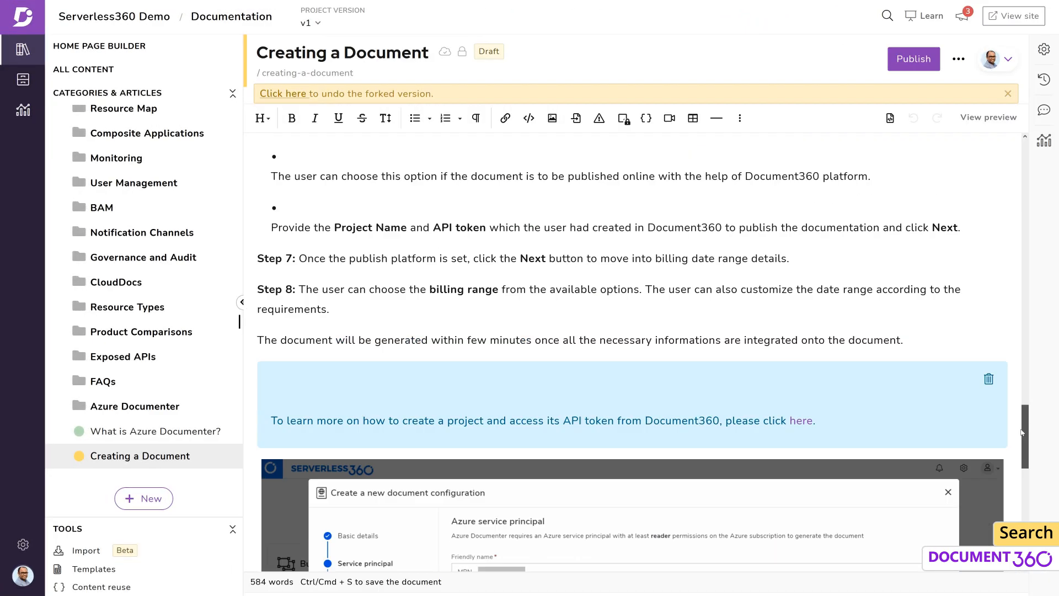
# View the Creating a Document article on the live knowledge base site.
pyautogui.click(913, 59)
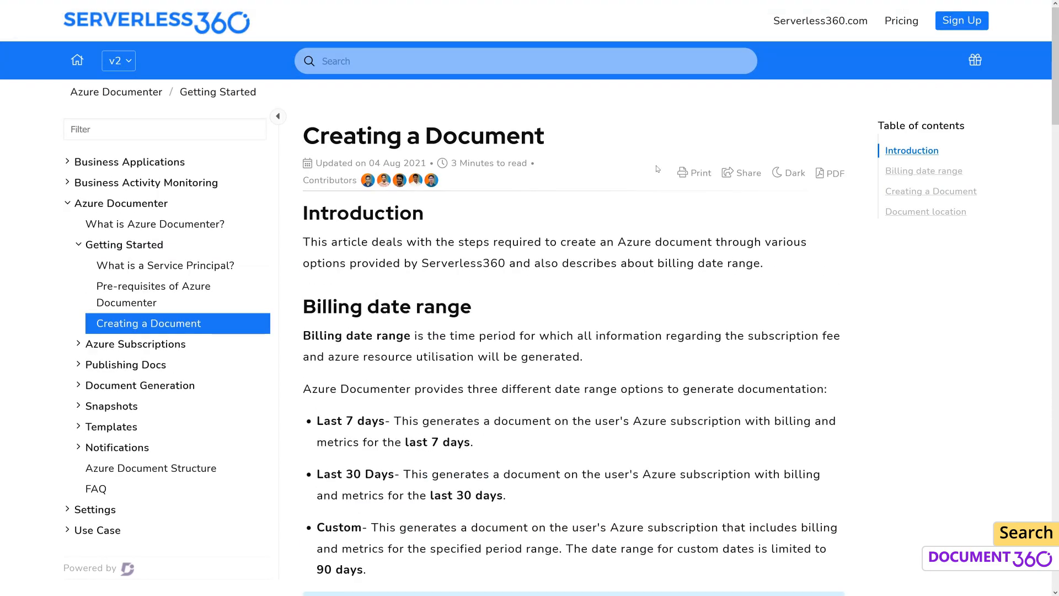
# Search the knowledge base for 'alert' to list BAM Alert history and related articles.
pyautogui.write('alert')
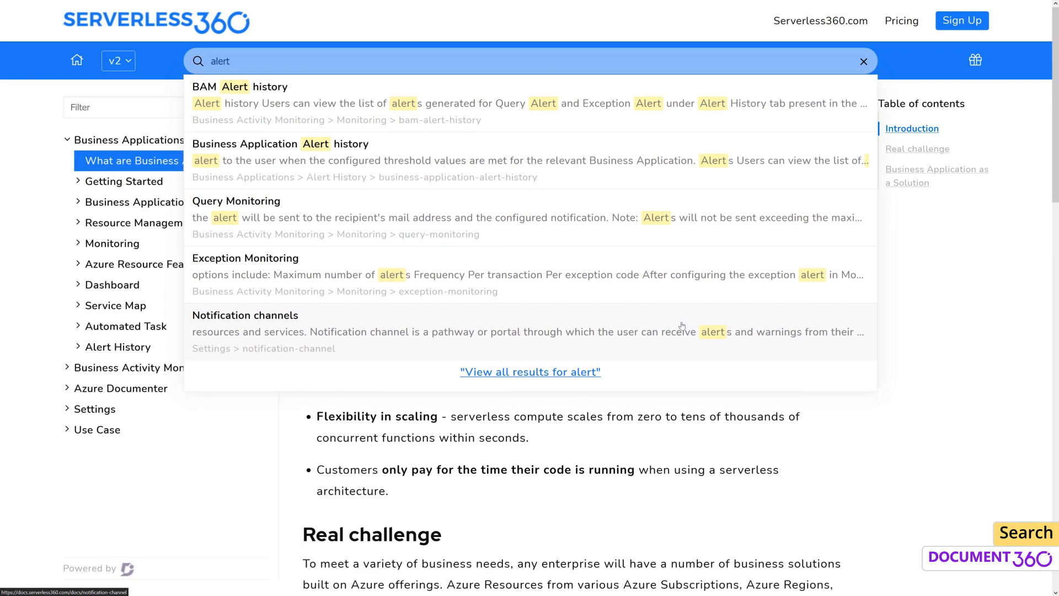
# Open BAM Alert History, scroll through its highlighted Failed alerts and Filters sections, then search 'alert' again.
pyautogui.click(240, 87)
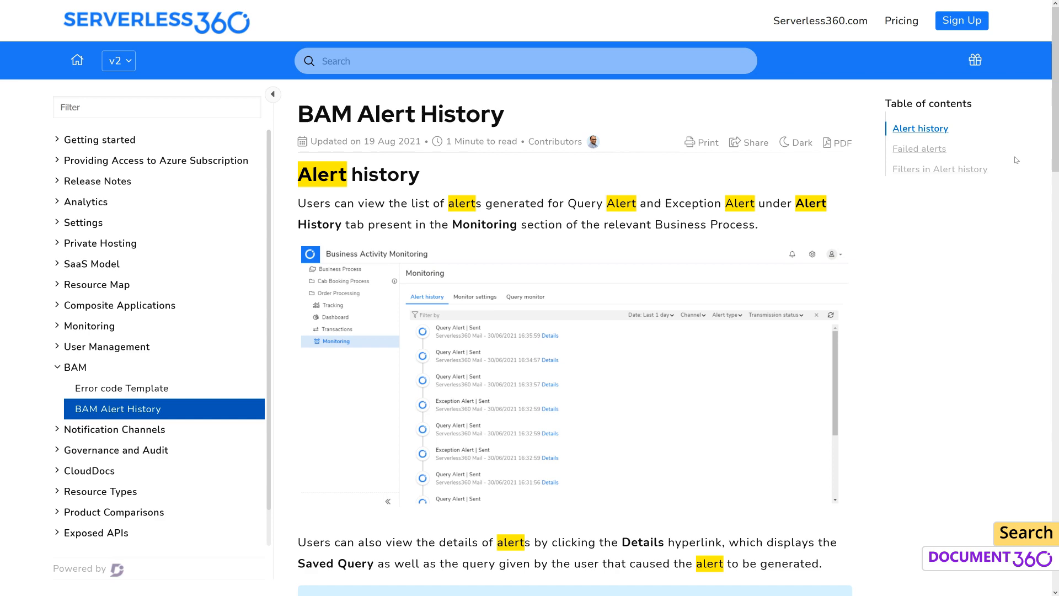
pyautogui.scroll(-3)
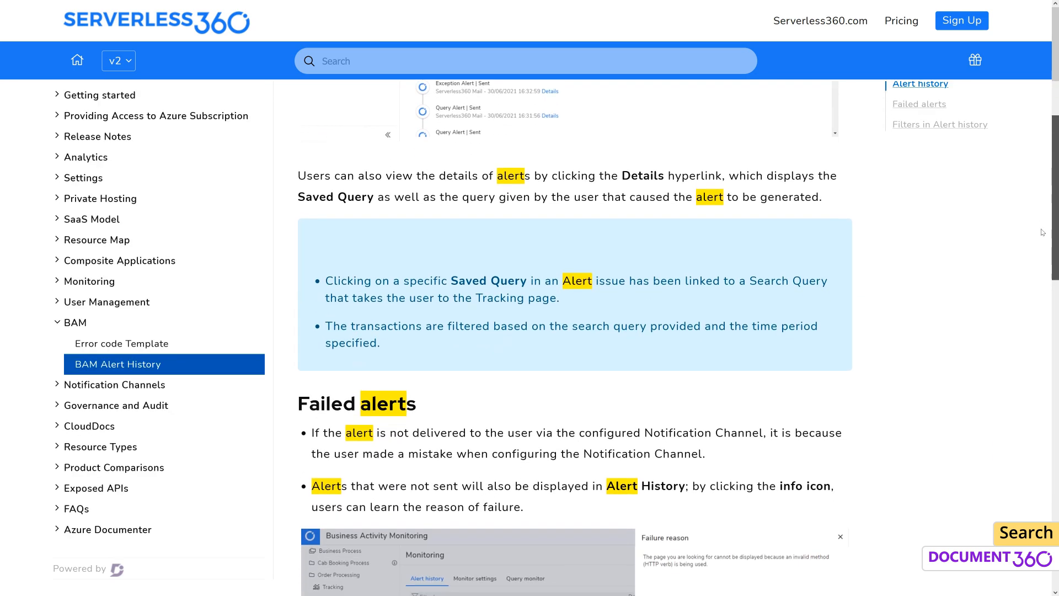
pyautogui.scroll(-3)
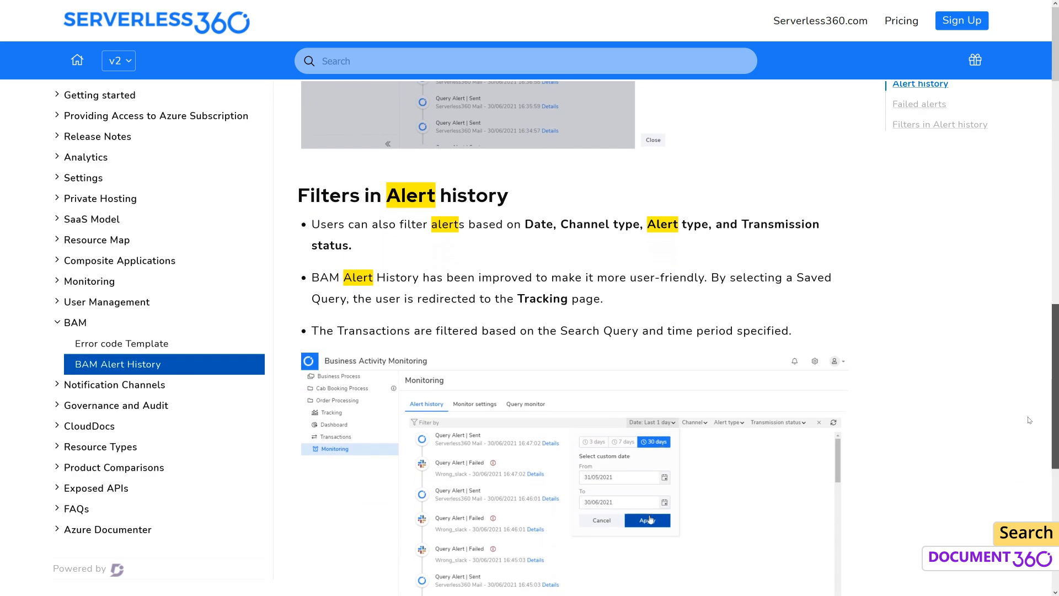
pyautogui.write('alert')
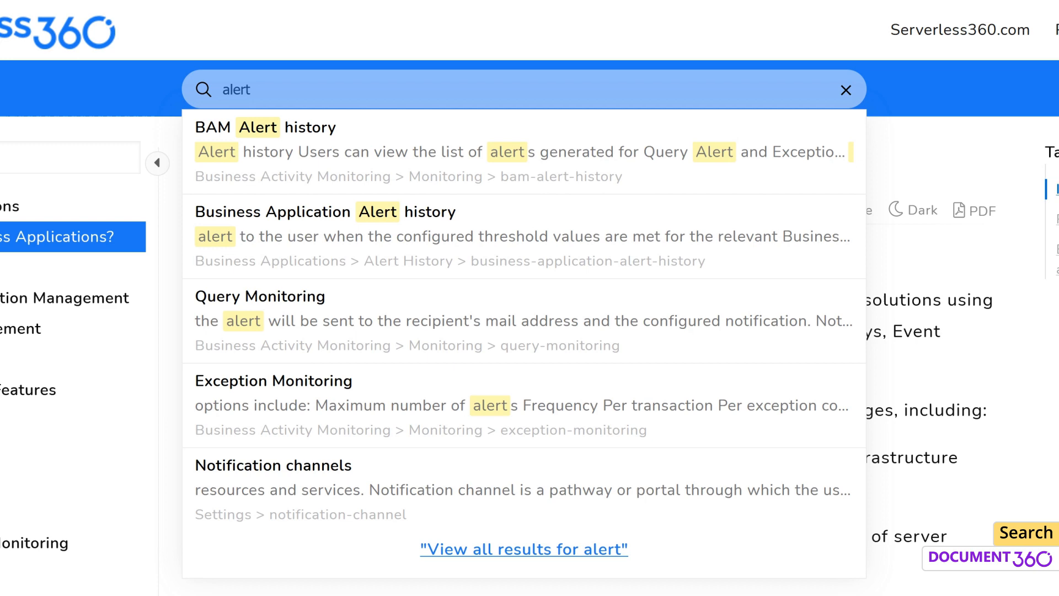
# Search 'monitor' and scroll the results to reach the Exception Monitoring article.
pyautogui.write('monitor')
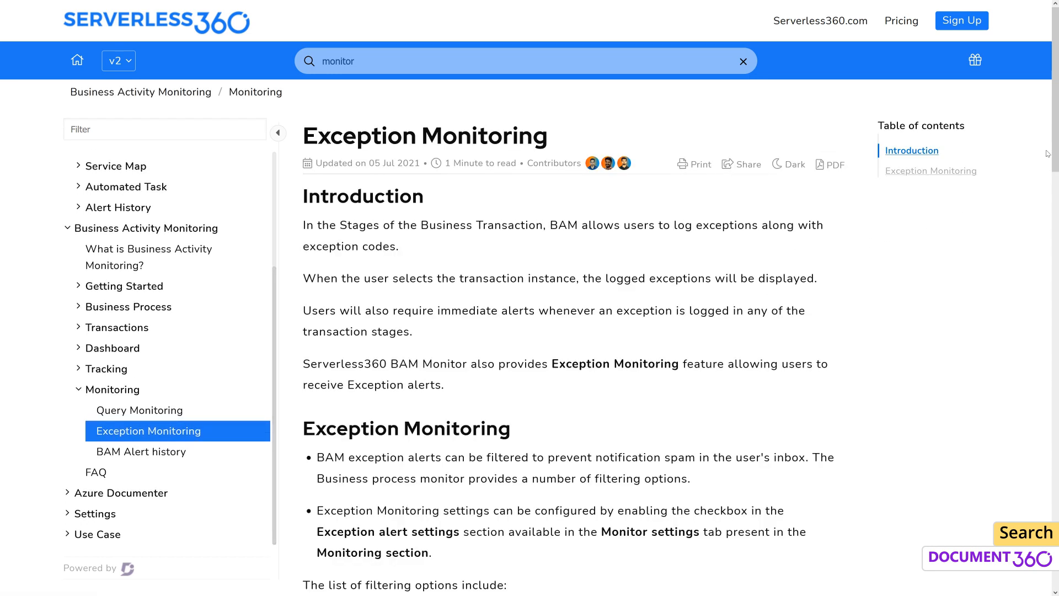
pyautogui.scroll(-3)
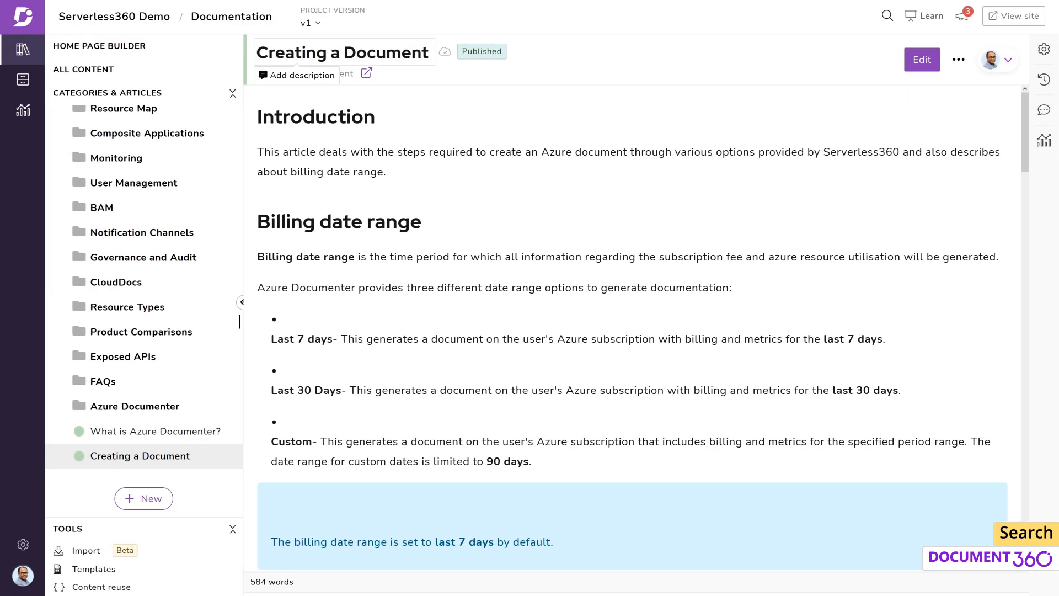
# Review the article title and edit its URL slug, then go to Analytics' Geography report.
pyautogui.click(342, 52)
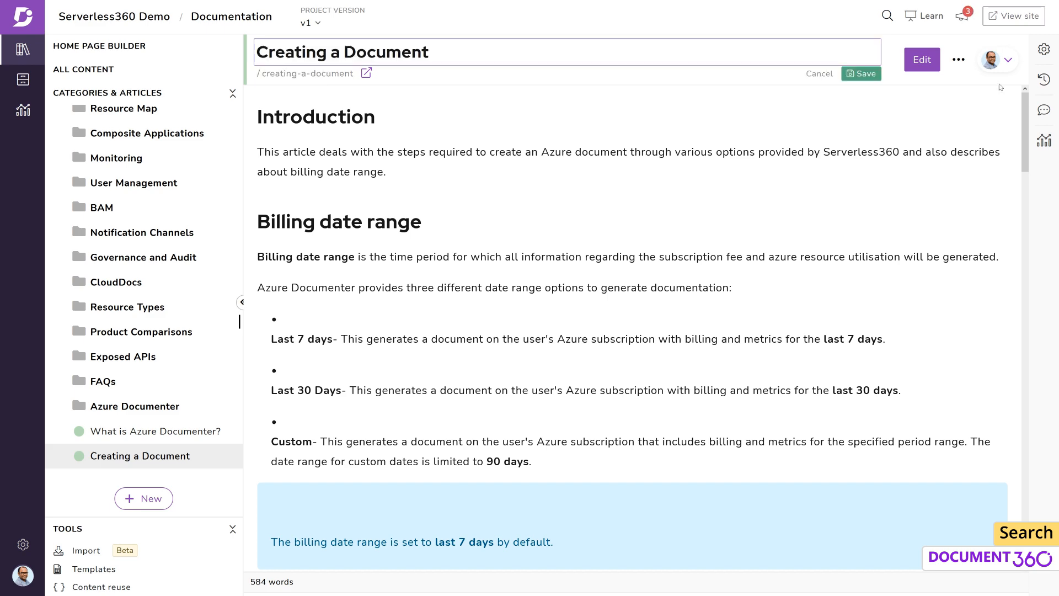
pyautogui.click(1044, 49)
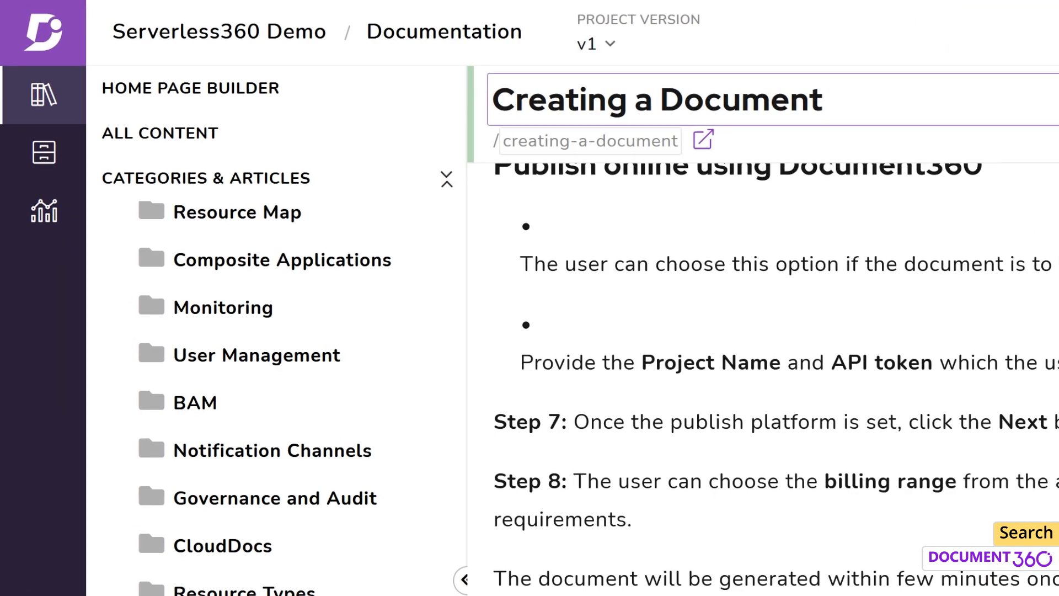
pyautogui.click(591, 142)
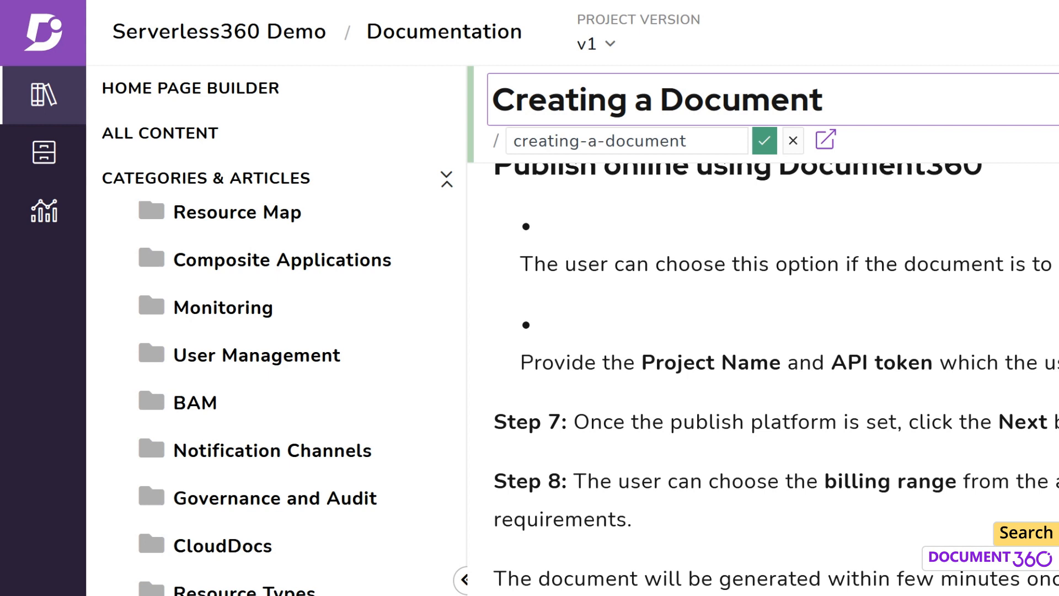
pyautogui.click(764, 140)
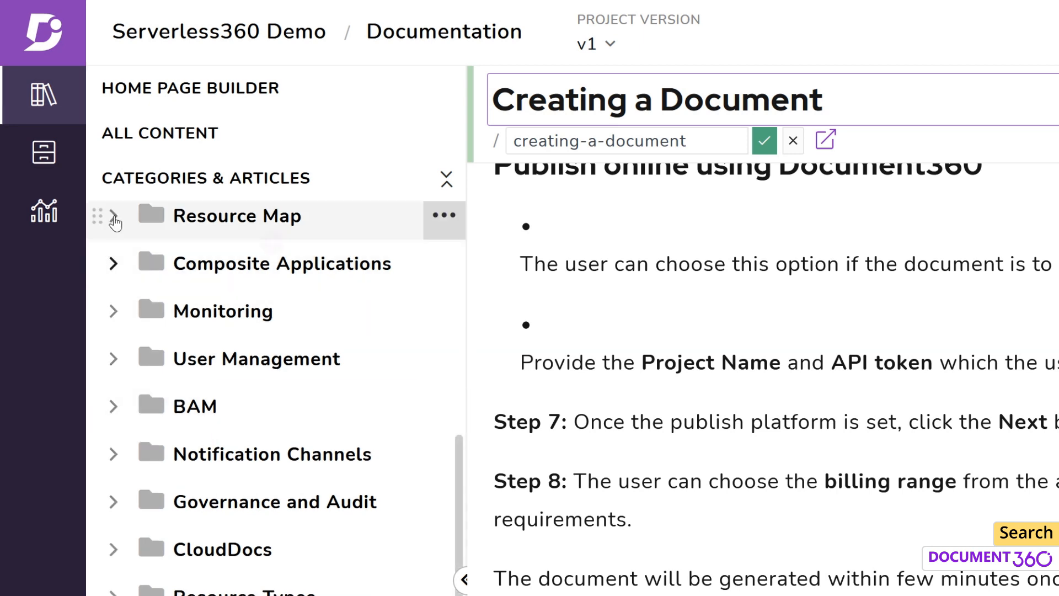
pyautogui.click(43, 212)
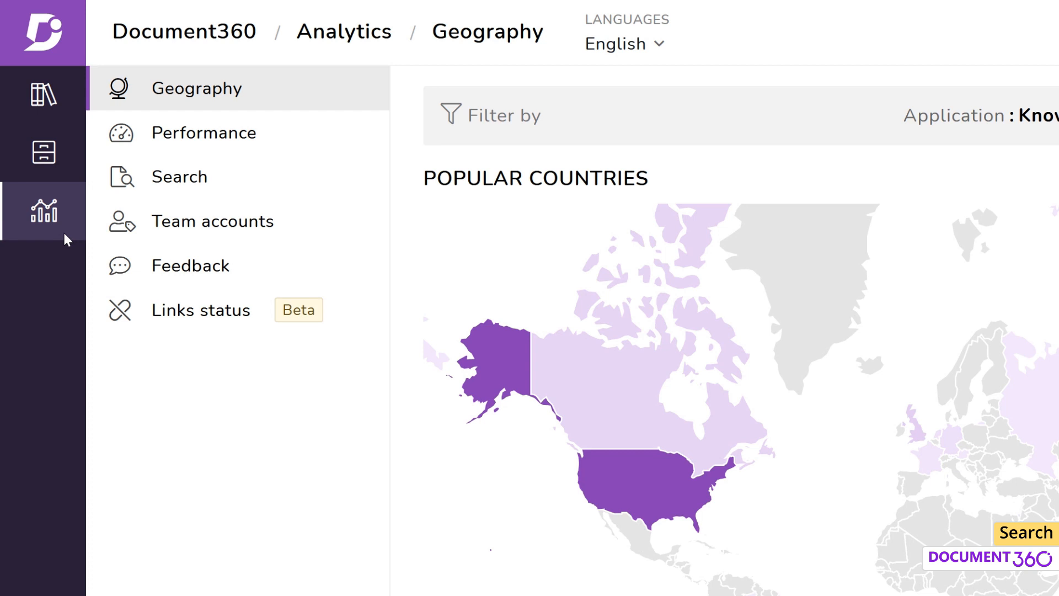
# Show the 90-day Search analytics (3058 searches, 1310 users, 7.52% no-result) and scroll its tables.
pyautogui.click(179, 176)
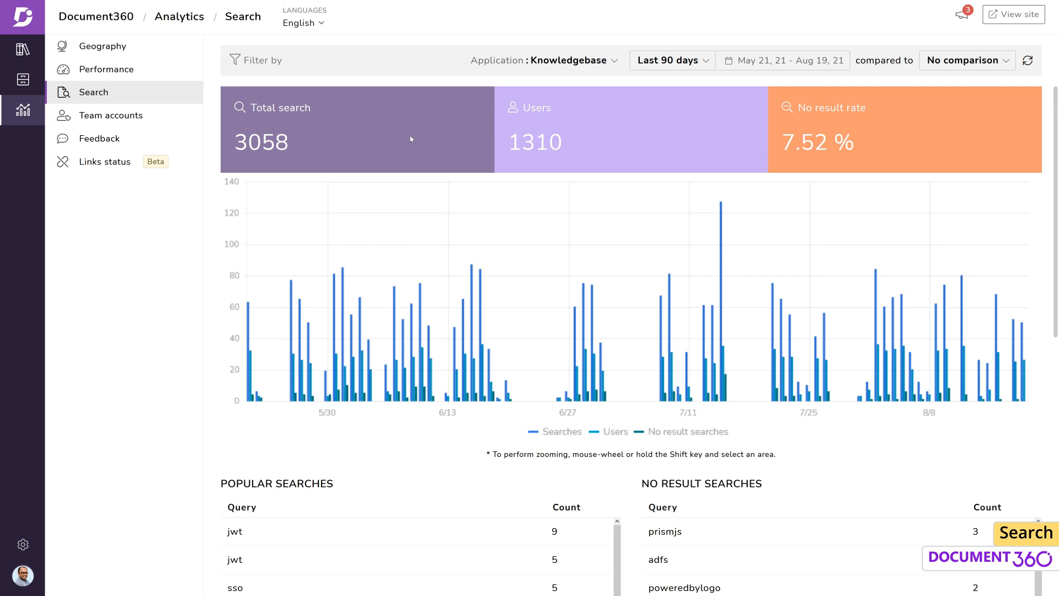
pyautogui.moveTo(718, 136)
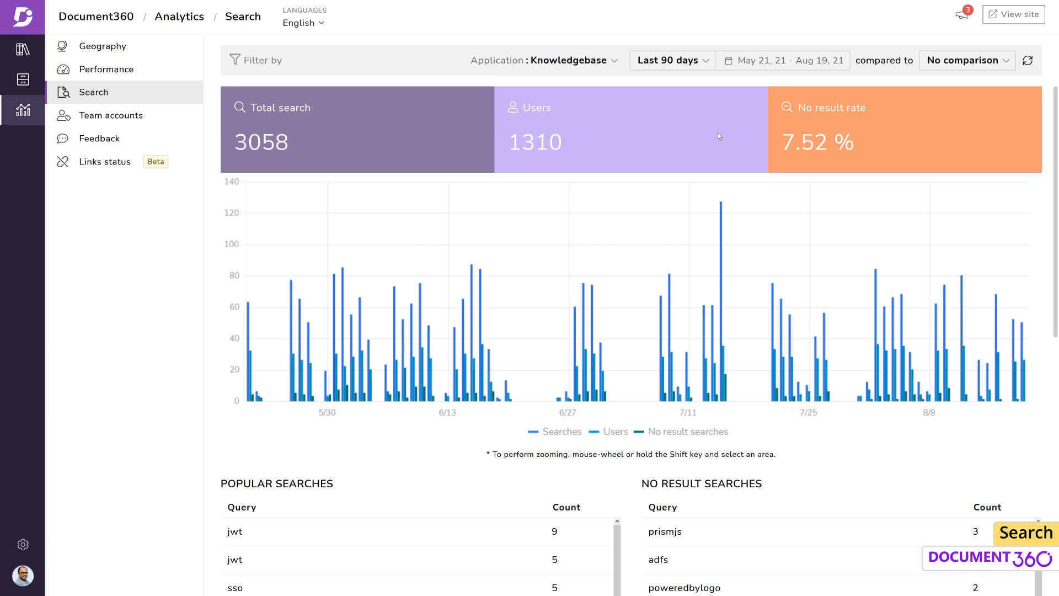
pyautogui.moveTo(934, 145)
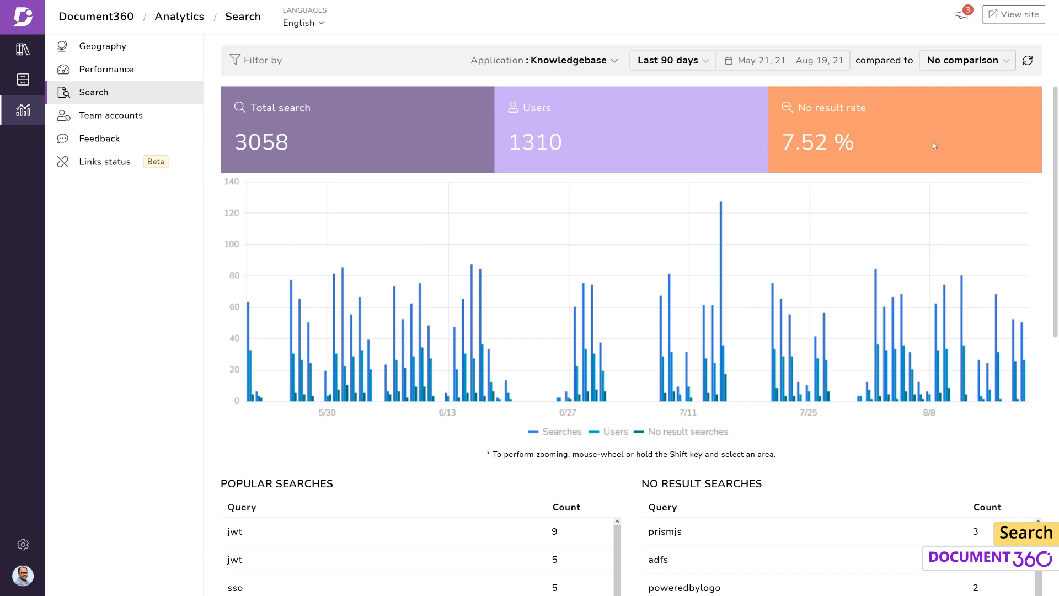
pyautogui.moveTo(942, 144)
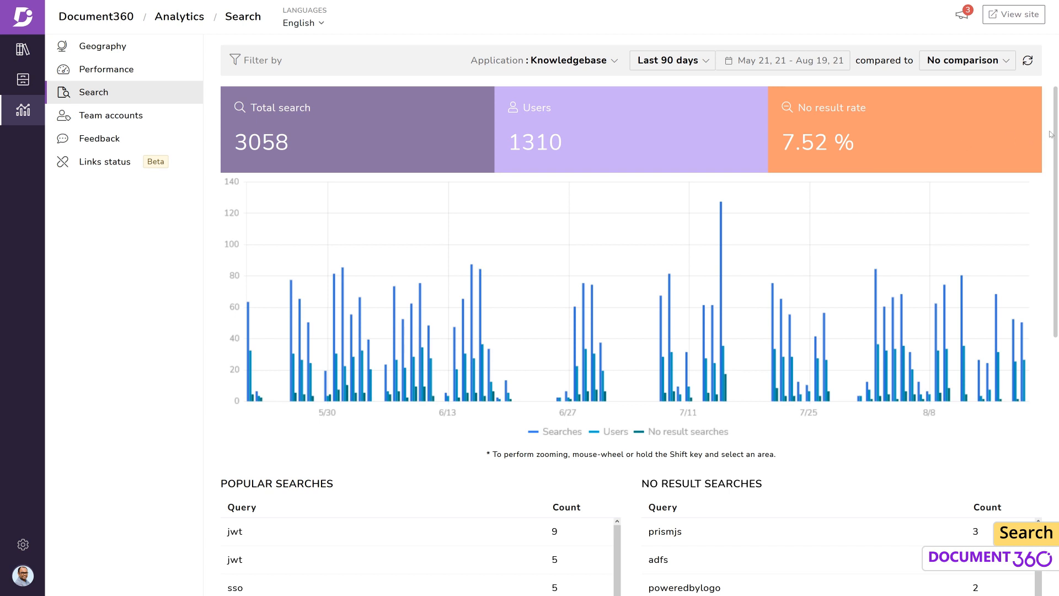
pyautogui.scroll(-3)
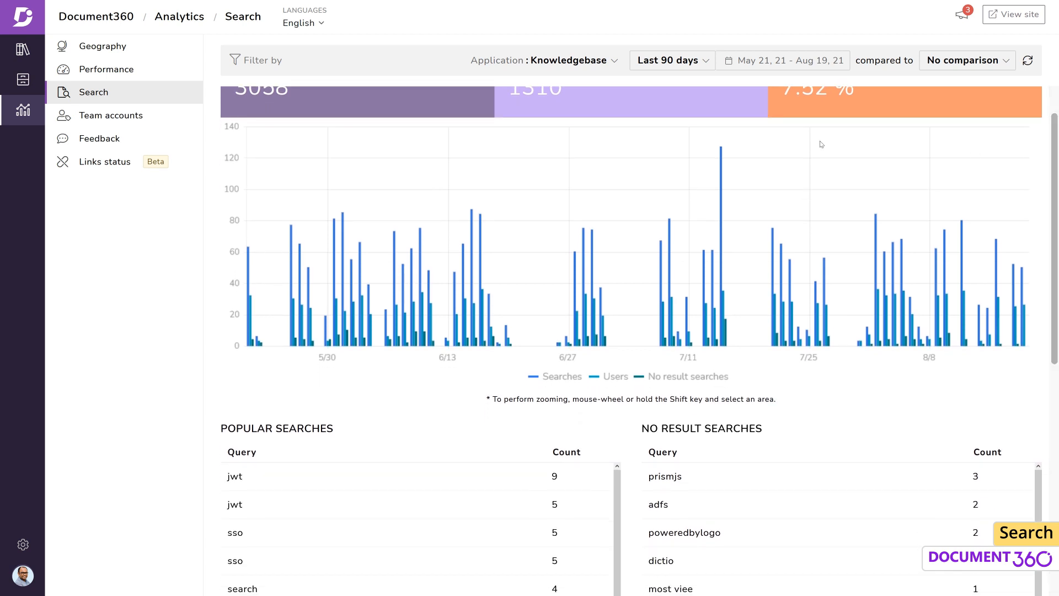
pyautogui.moveTo(251, 304)
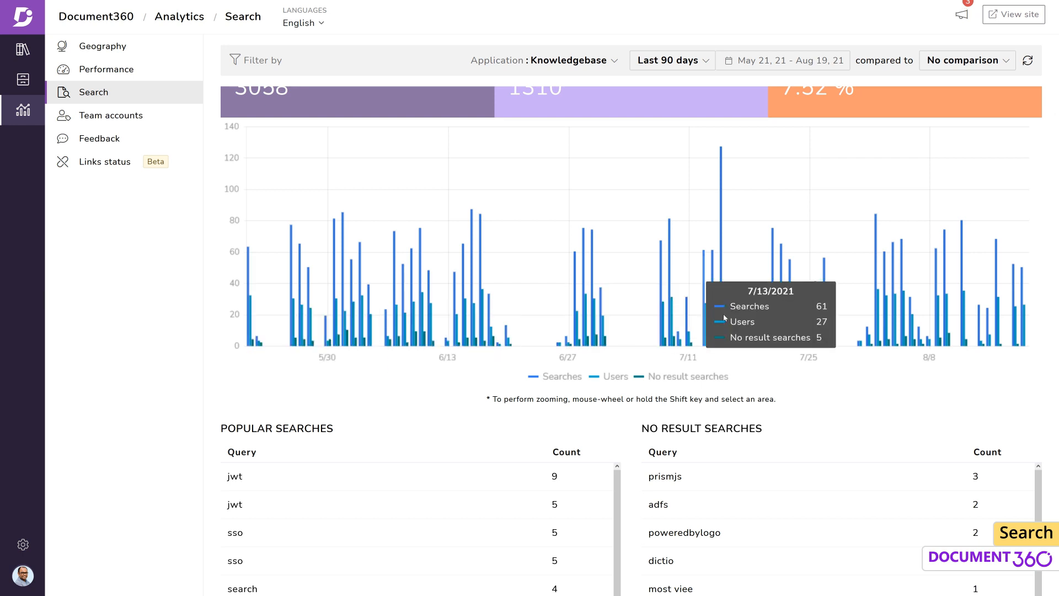
pyautogui.scroll(-3)
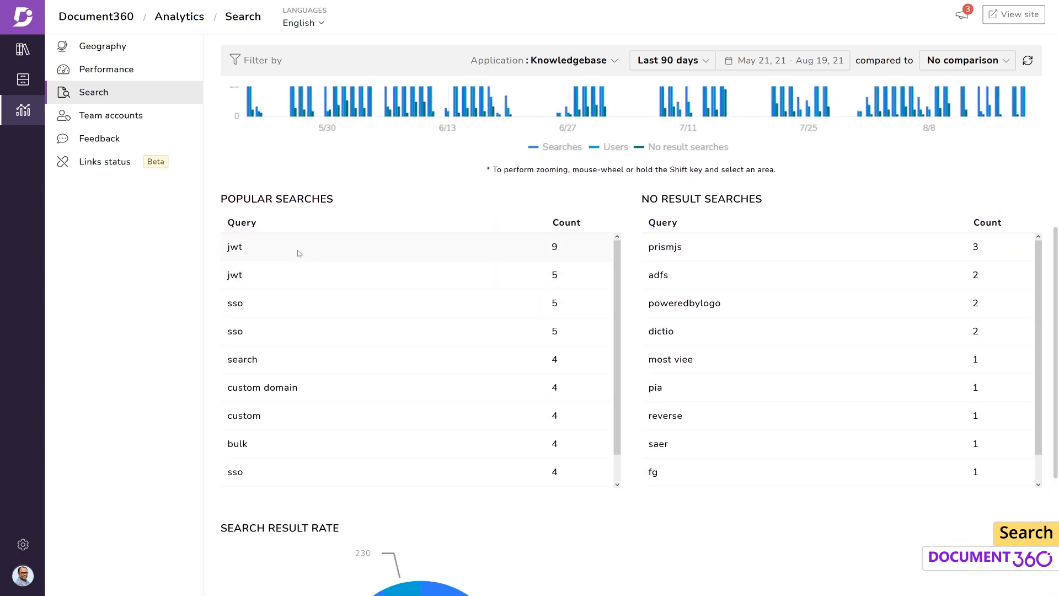
pyautogui.moveTo(373, 389)
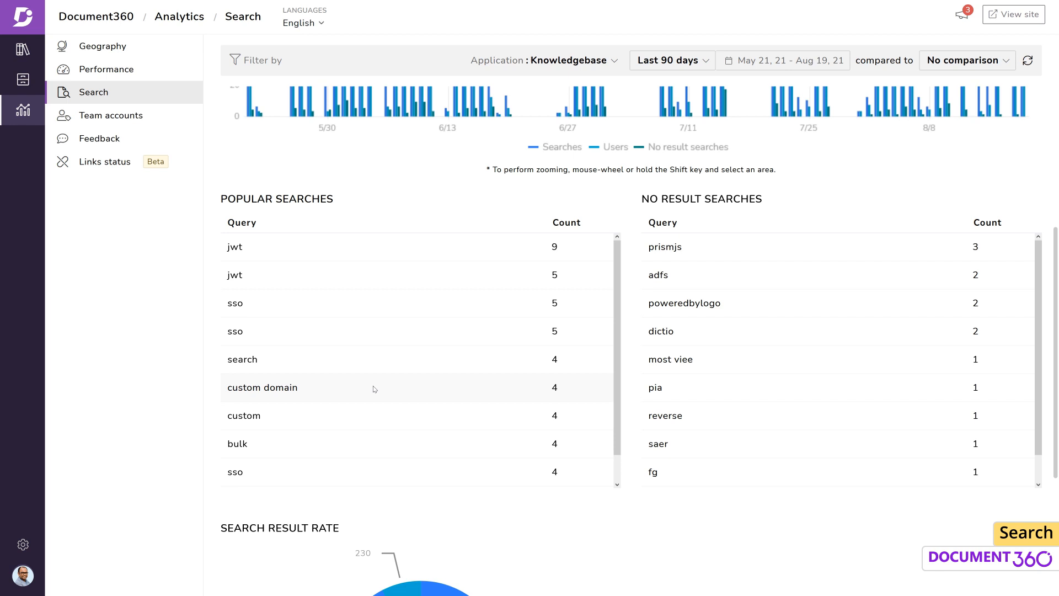
pyautogui.moveTo(739, 228)
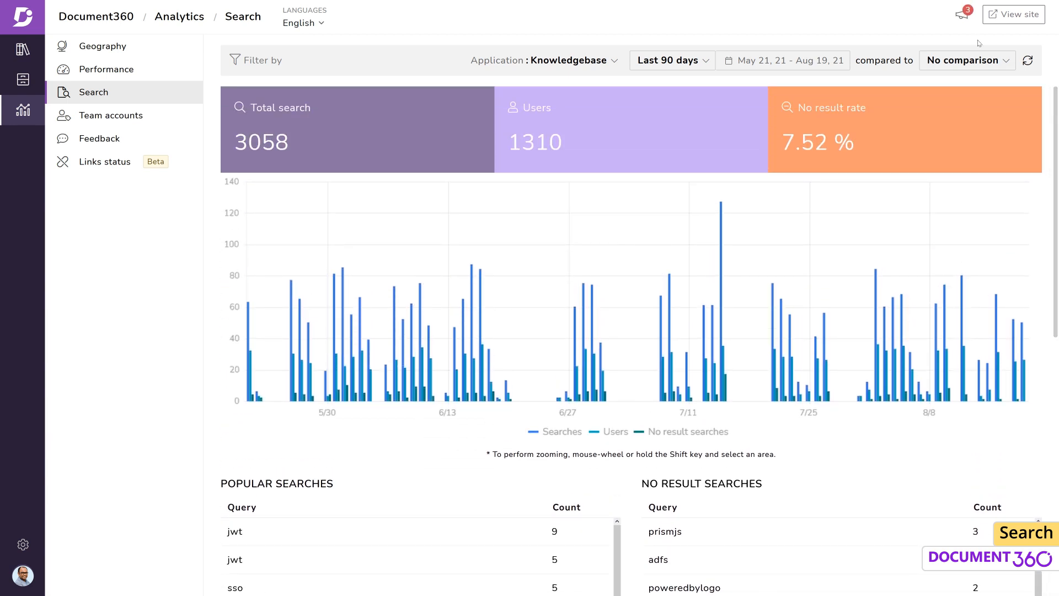
# Set the comparison period to Previous quarter (4005 searches, 1693 users, 7.72% no-result).
pyautogui.click(966, 60)
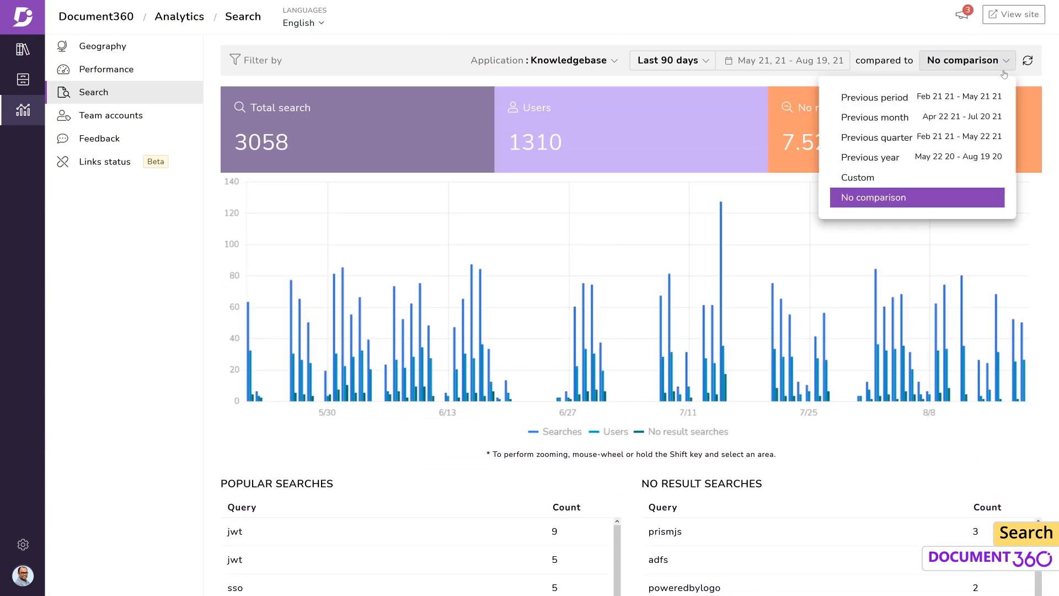
pyautogui.click(876, 137)
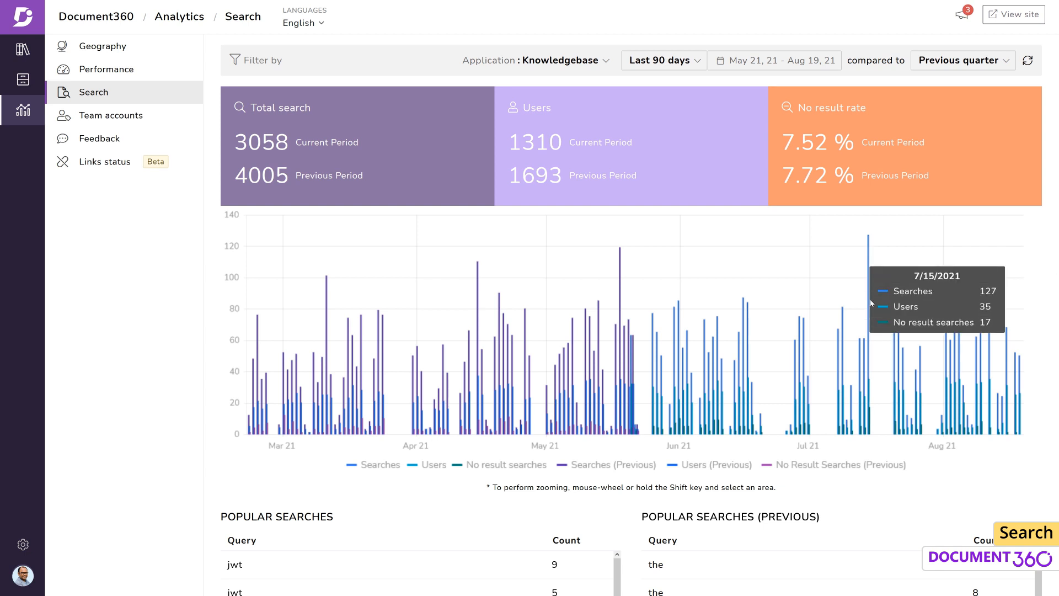
pyautogui.moveTo(735, 361)
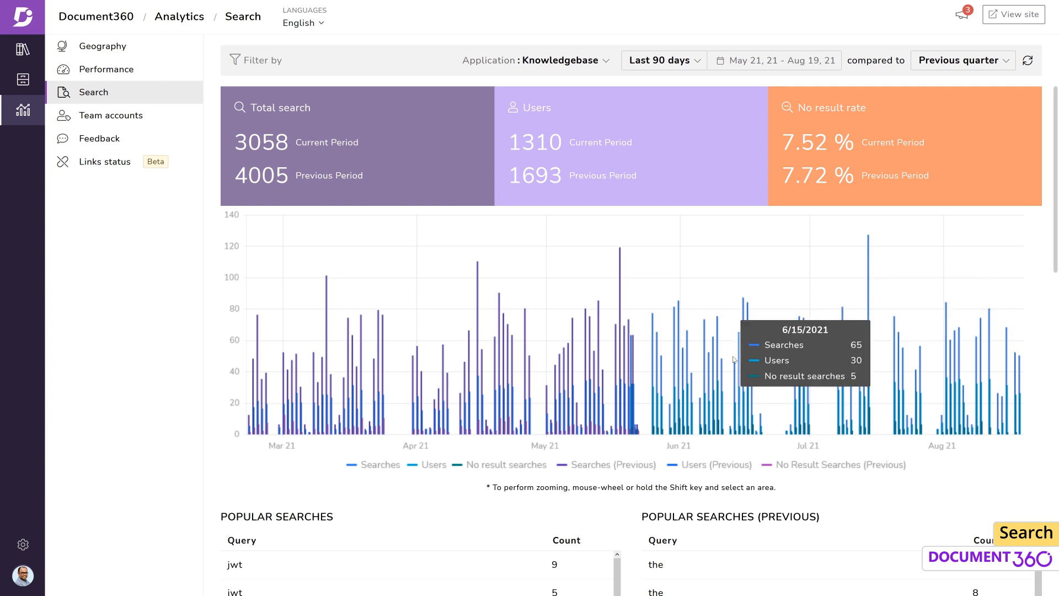
pyautogui.moveTo(758, 356)
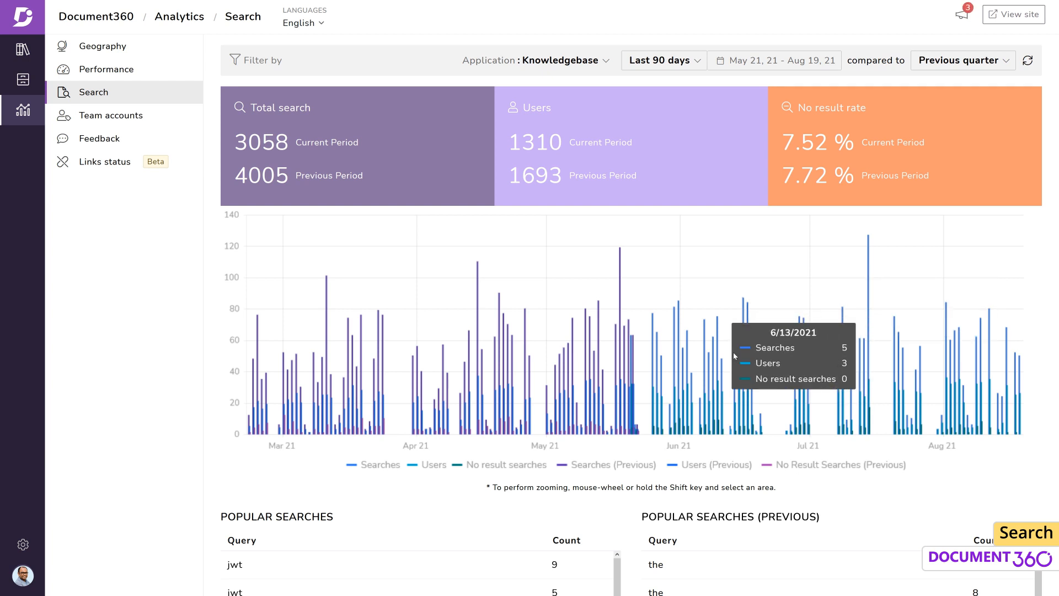